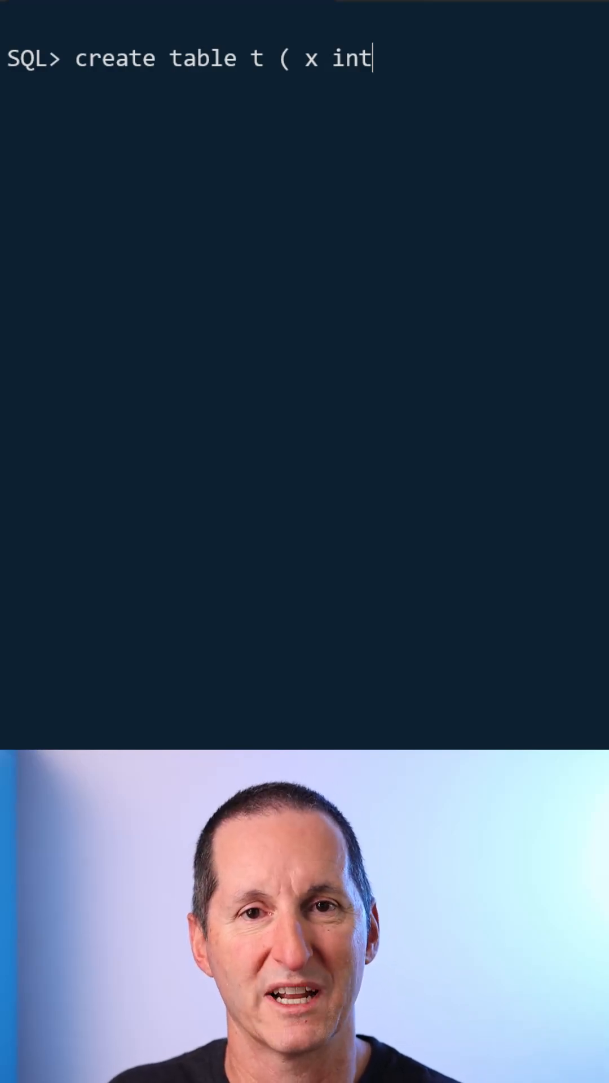
pyautogui.write(', y as ( x + 1')
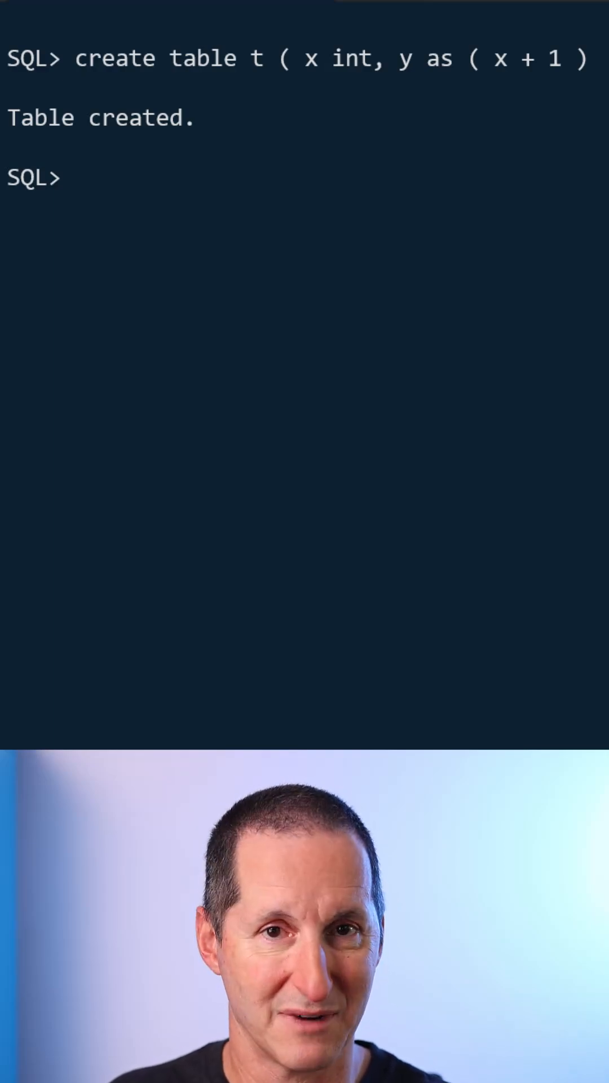
pyautogui.write('insert into t (x')
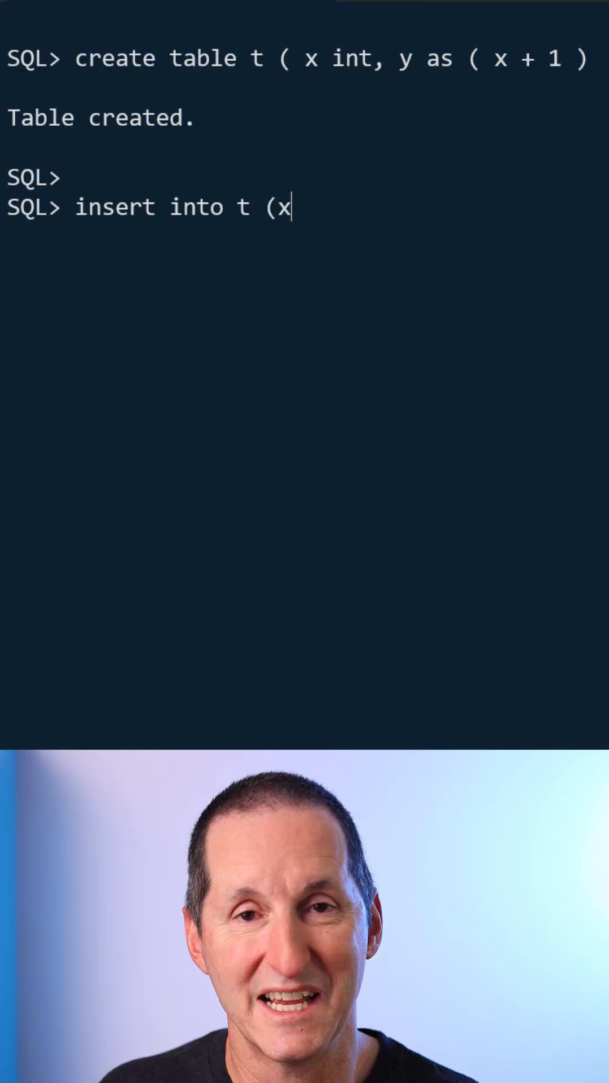
pyautogui.write(') values (10);')
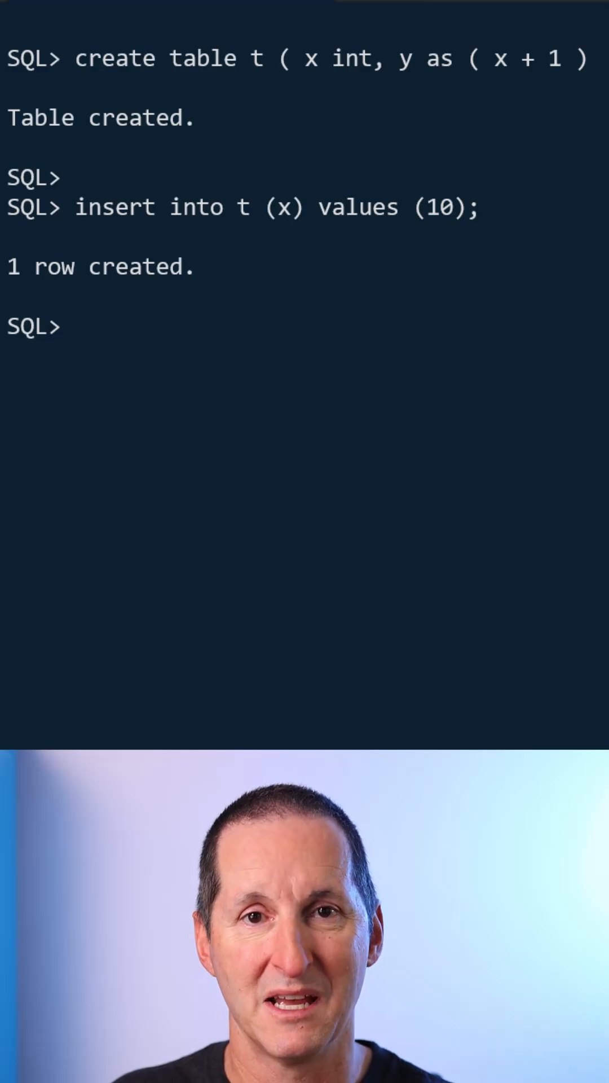
pyautogui.write('select * from t;')
pyautogui.write('function')
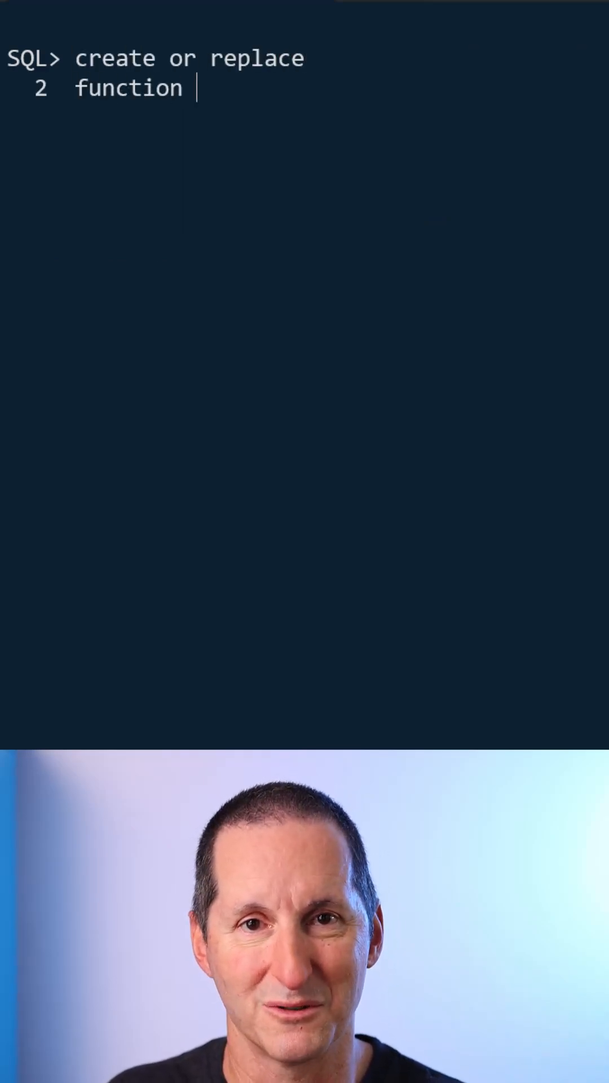
pyautogui.write('my_virtual_col(n number) return')
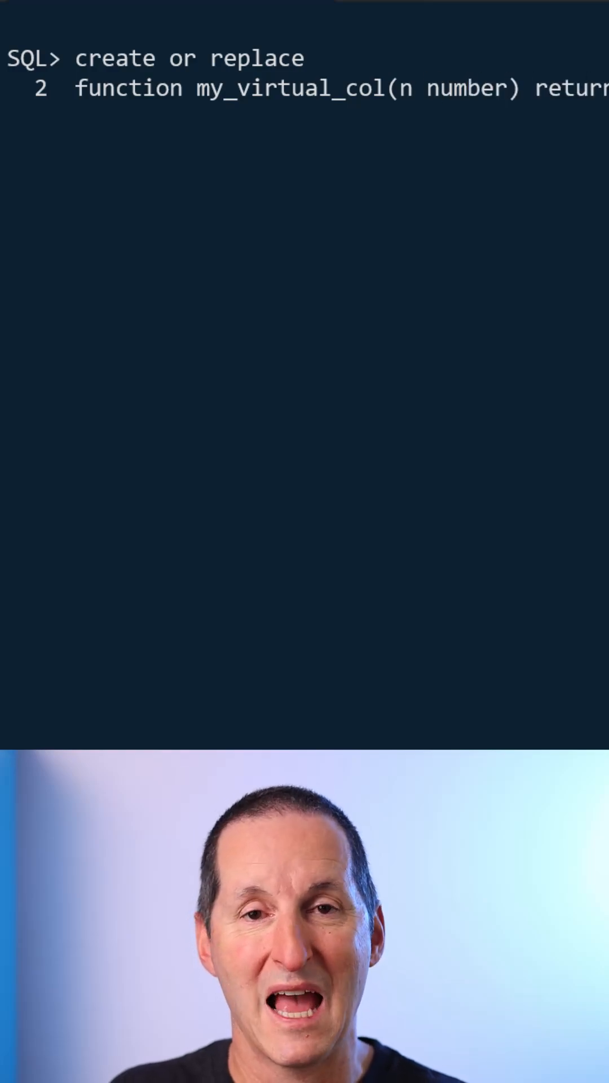
pyautogui.write('be')
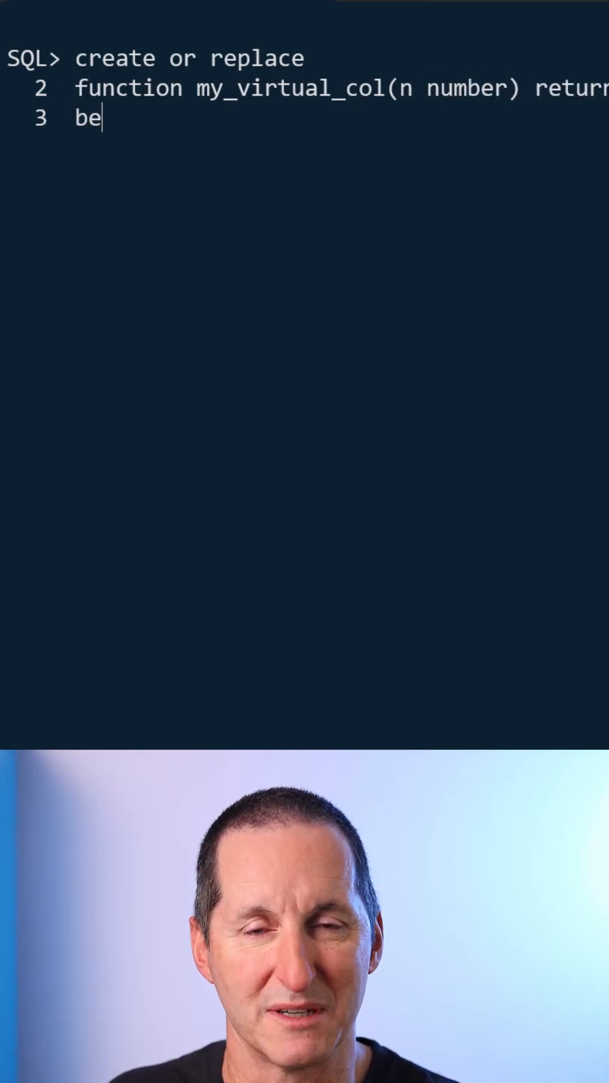
pyautogui.write('gin')
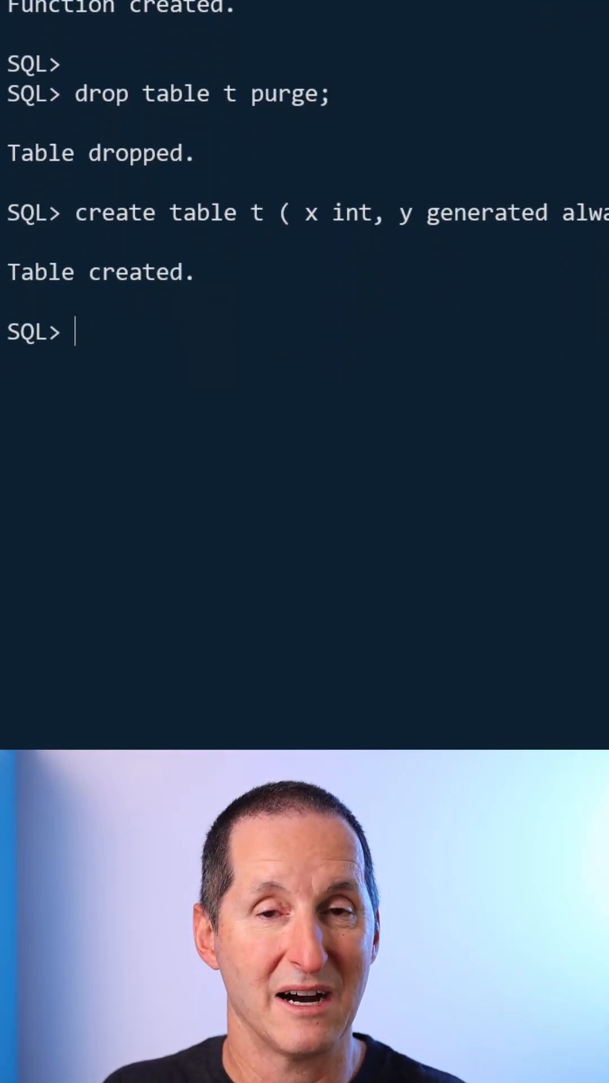
pyautogui.write('insert into t (x)')
pyautogui.write('commit;')
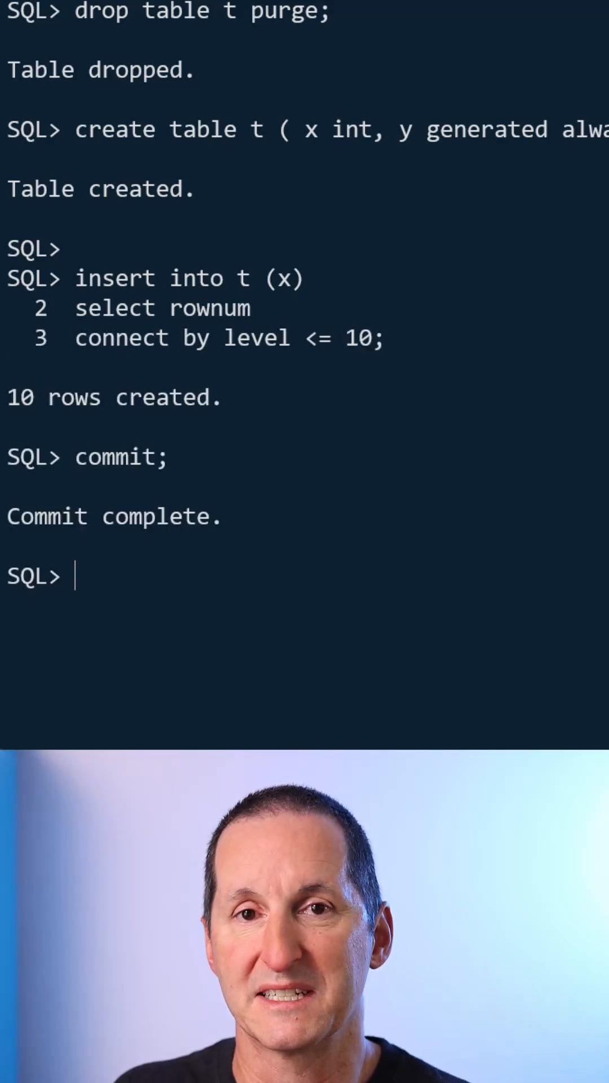
pyautogui.write('select * from t;')
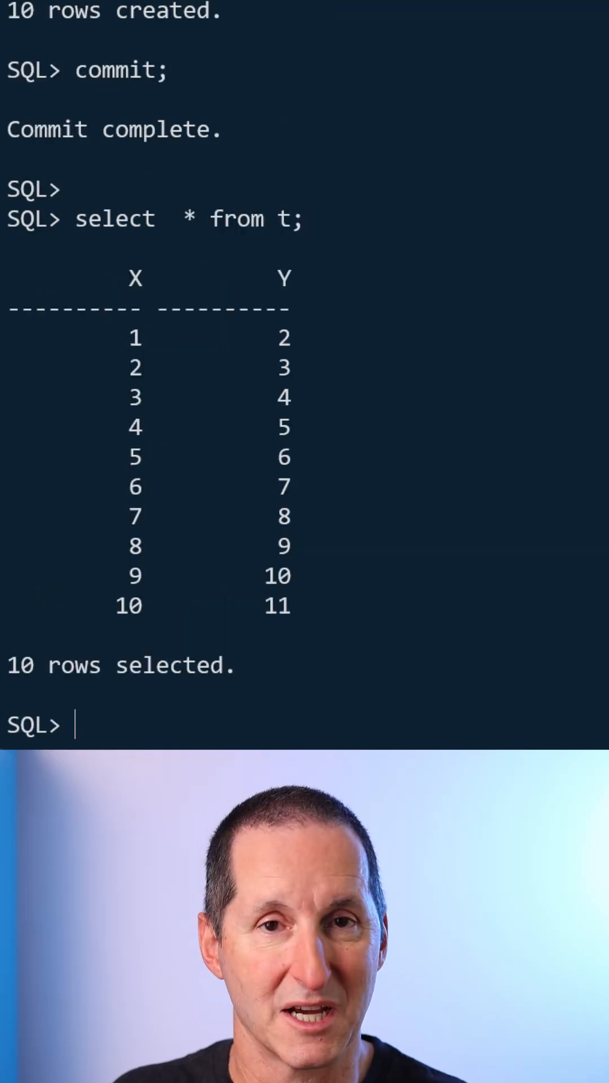